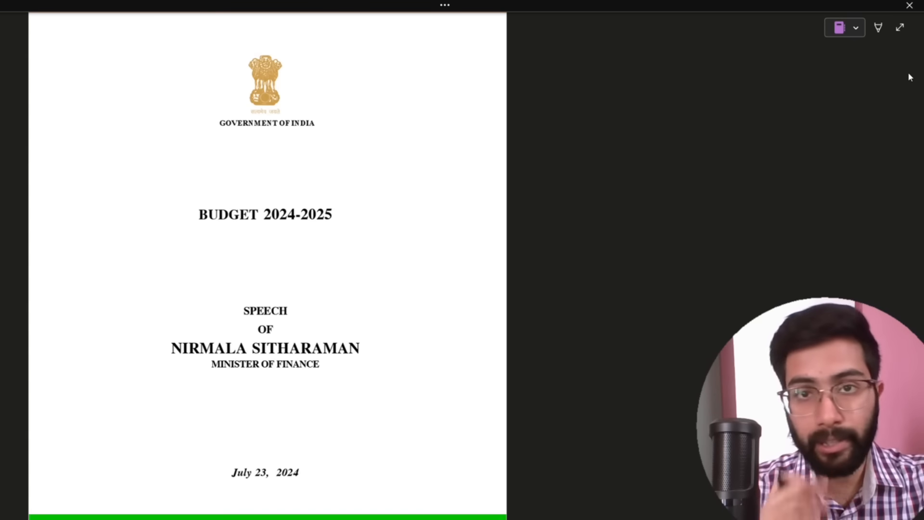
# Open the Find on page bar and scroll down through the budget speech.
pyautogui.press('ctrl+f')
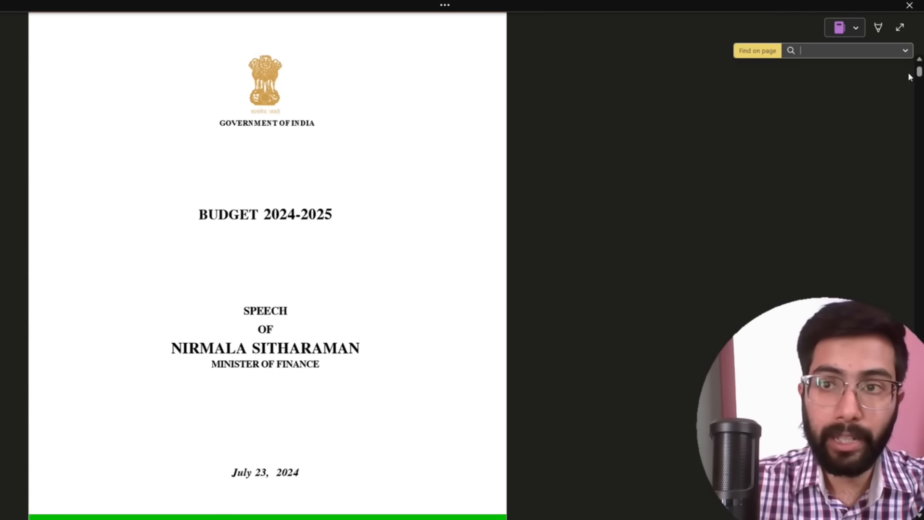
pyautogui.scroll(-3)
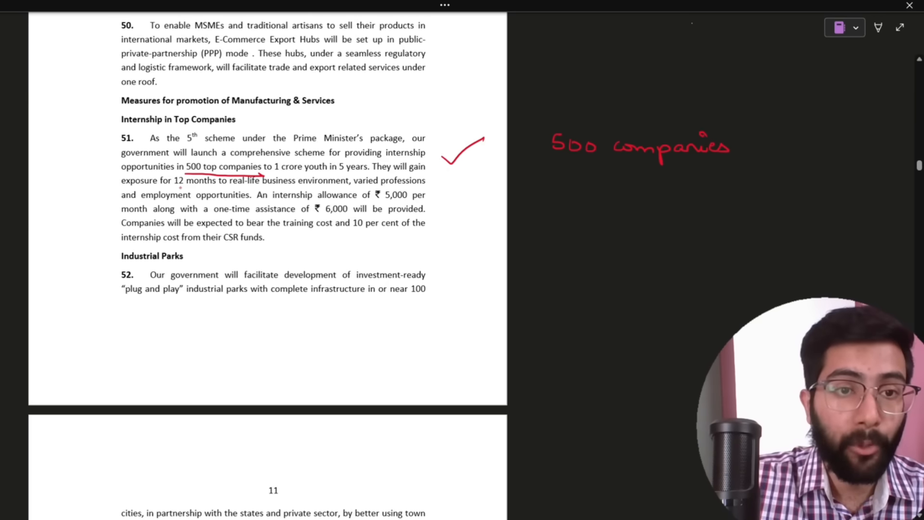
# Underline '12 months' in paragraph 51 and mark the right margin.
pyautogui.moveTo(179, 187); pyautogui.dragTo(217, 187)
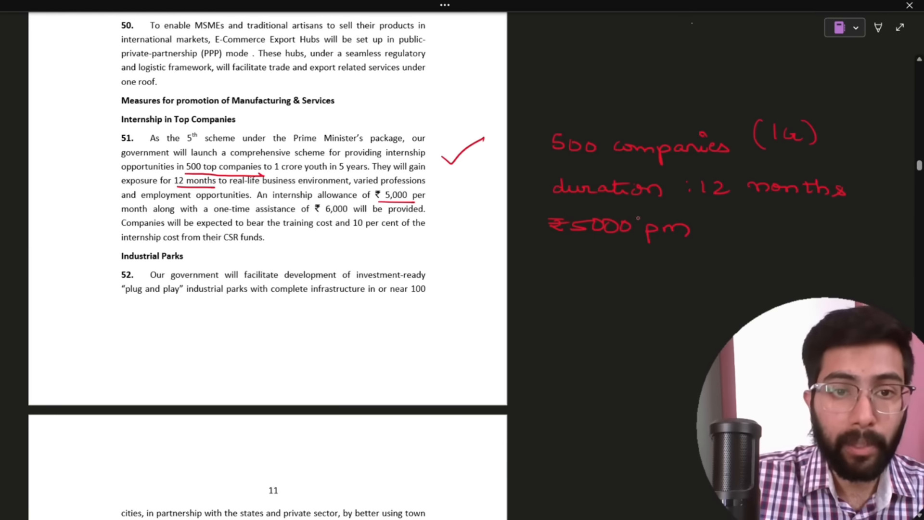
pyautogui.click(552, 256)
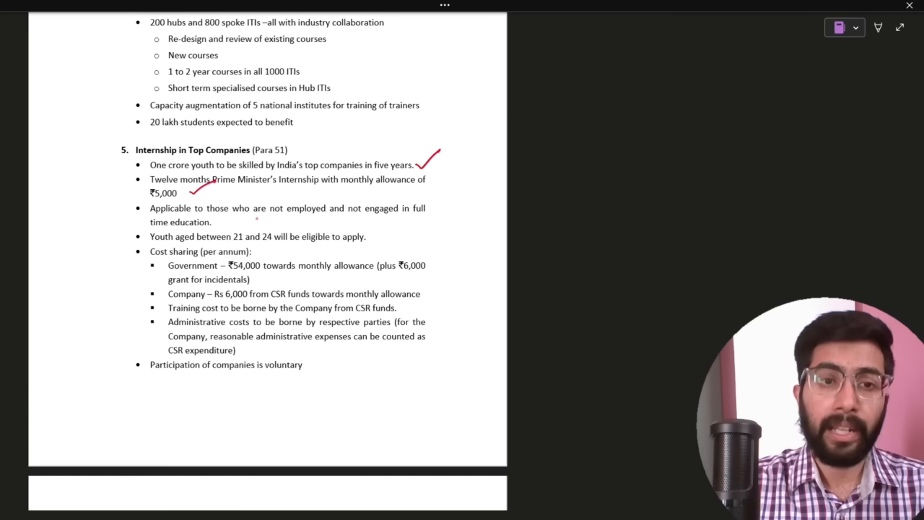
# Underline 'not employed' and 'not engaged in full time education', then tick voluntary participation.
pyautogui.moveTo(268, 217); pyautogui.dragTo(318, 217)
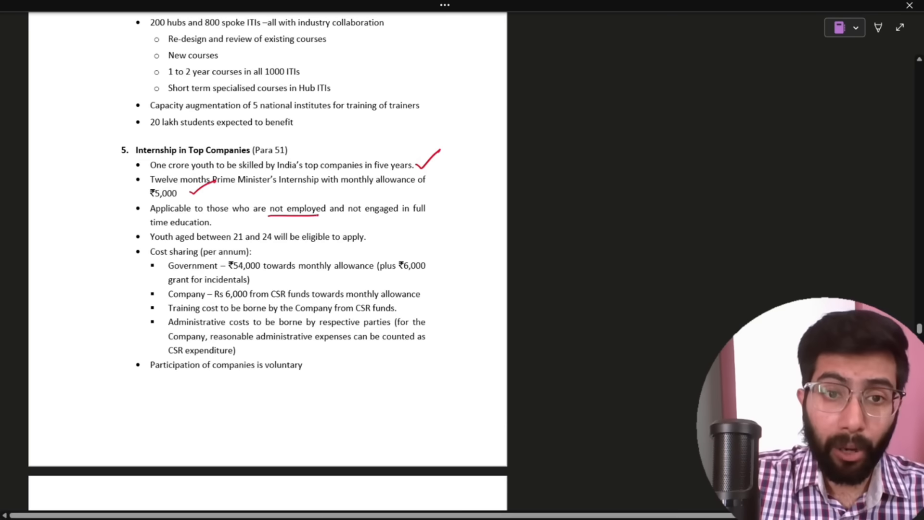
pyautogui.moveTo(347, 216); pyautogui.dragTo(399, 215)
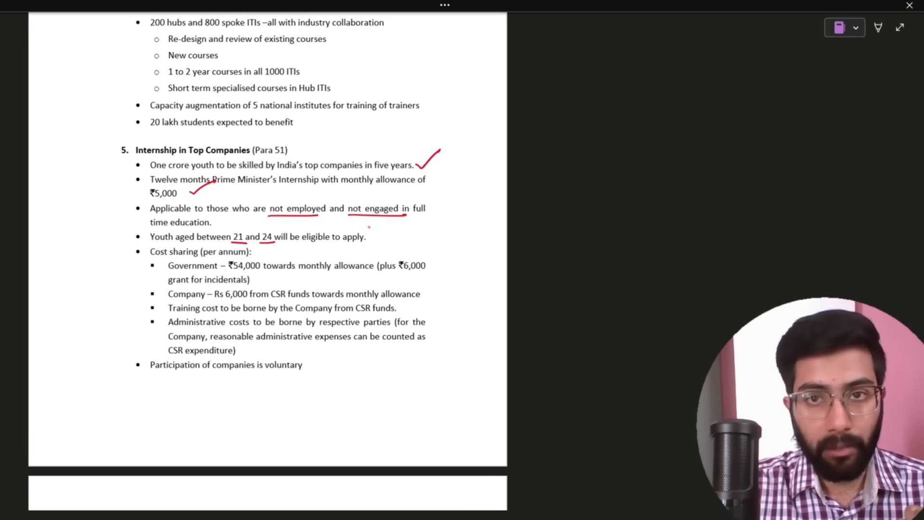
pyautogui.scroll(-3)
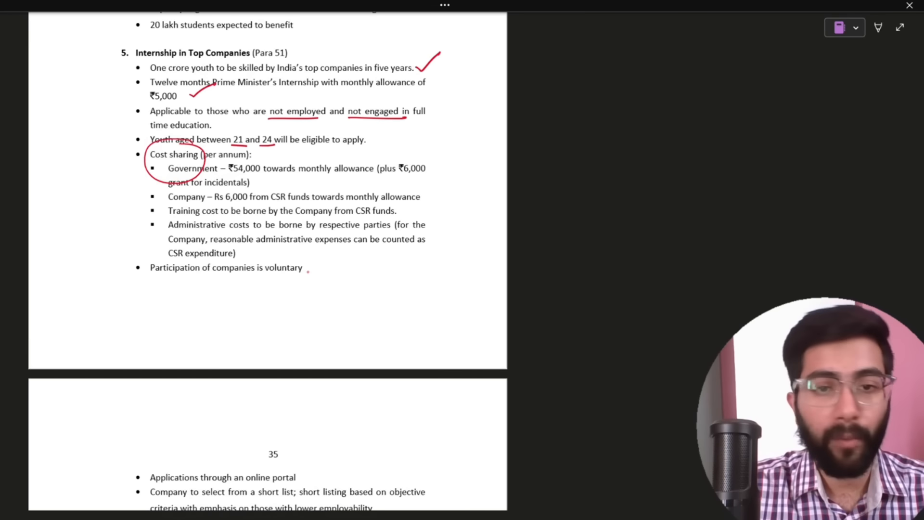
pyautogui.moveTo(306, 268); pyautogui.dragTo(321, 265)
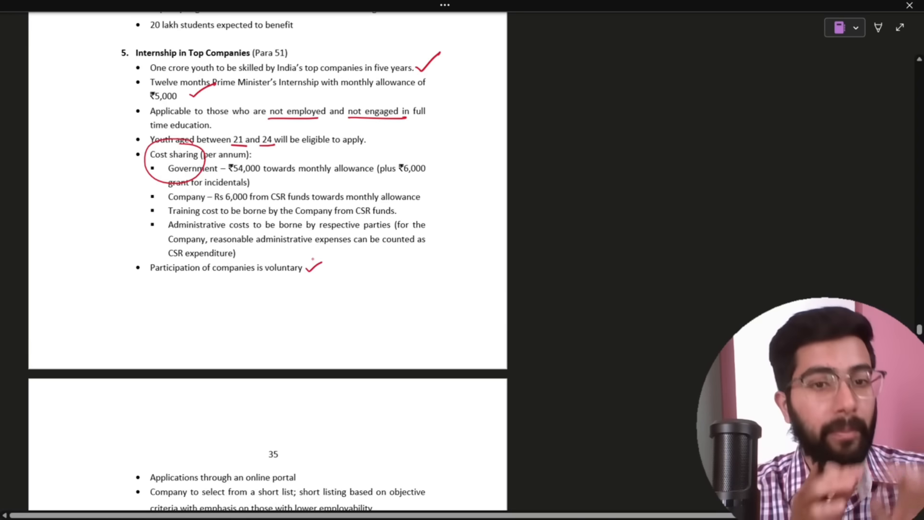
# Scroll to page 35 and underline 'lower employability'.
pyautogui.scroll(-3)
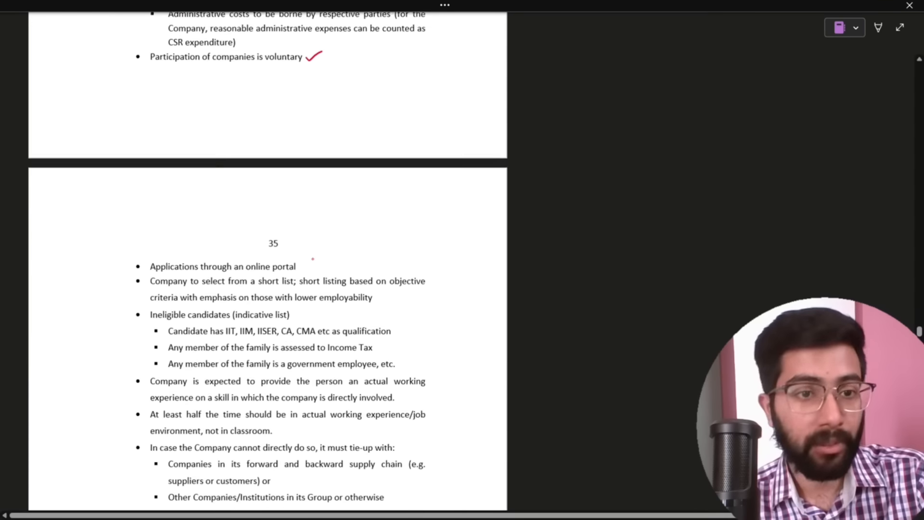
pyautogui.scroll(-3)
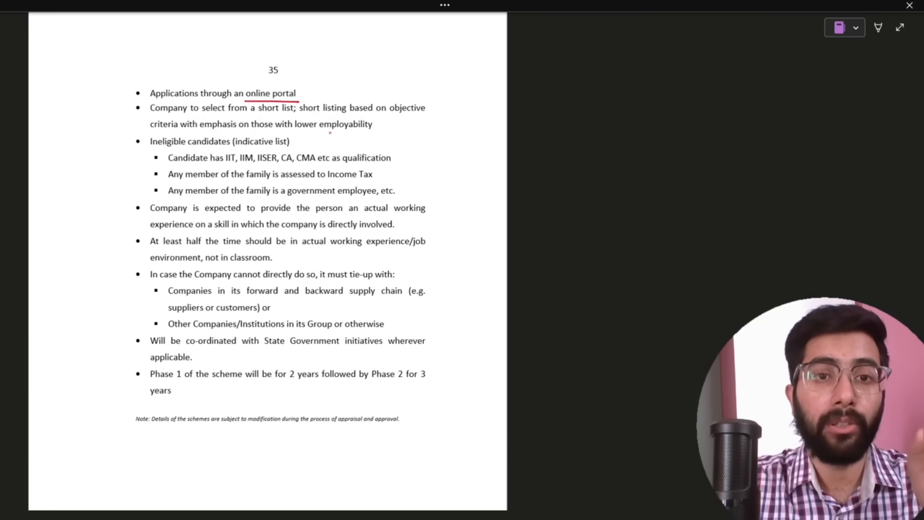
pyautogui.moveTo(294, 133); pyautogui.dragTo(368, 133)
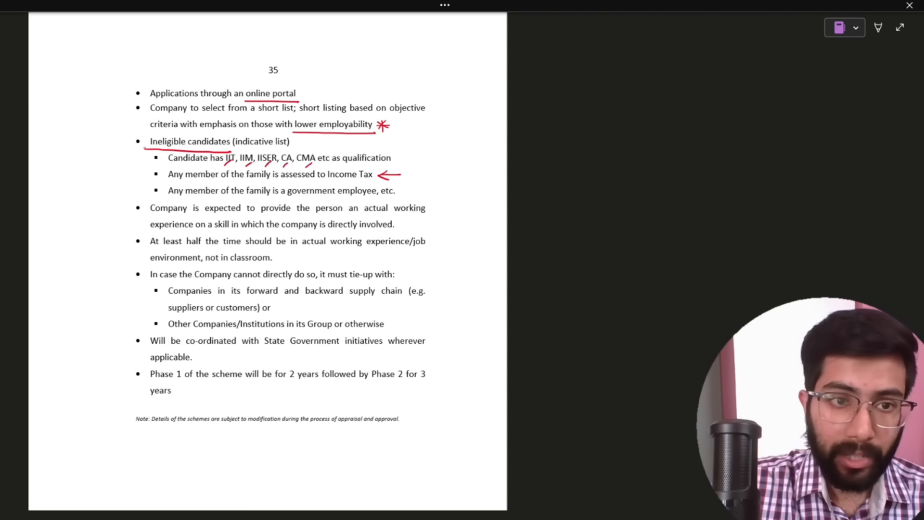
# Tick the government-employee ineligibility and actual working experience bullets, then mark the next section.
pyautogui.click(162, 171)
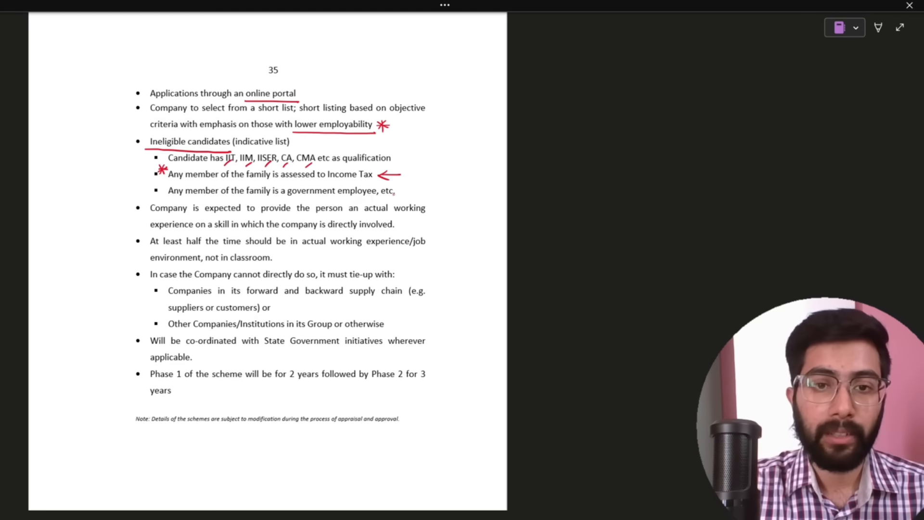
pyautogui.moveTo(396, 193); pyautogui.dragTo(413, 179)
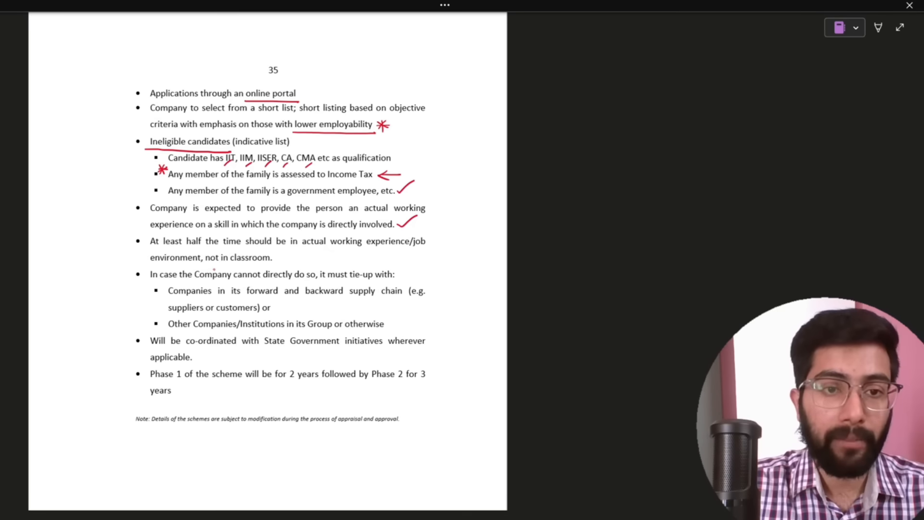
pyautogui.moveTo(289, 261); pyautogui.dragTo(307, 252)
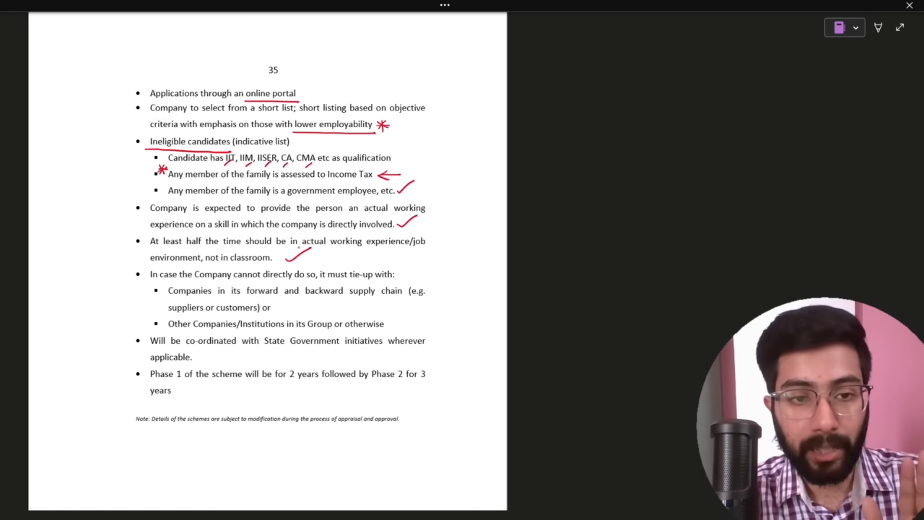
pyautogui.scroll(-3)
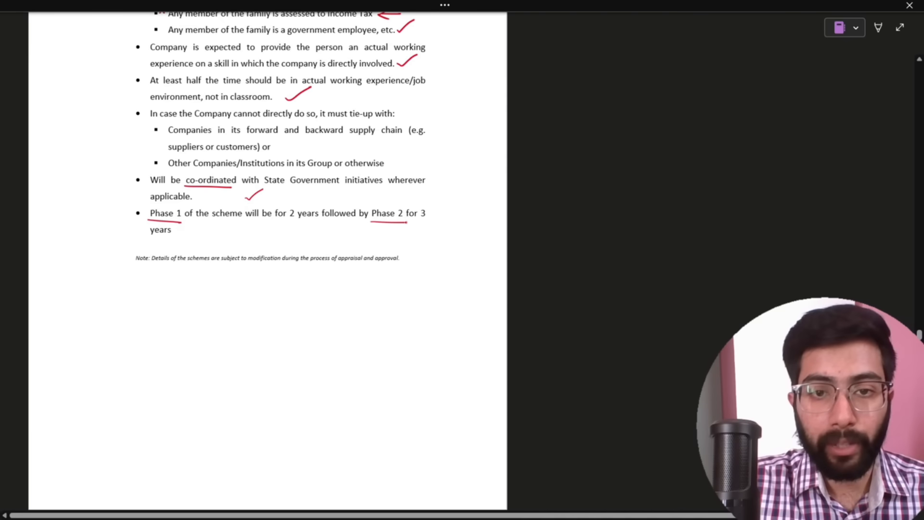
pyautogui.moveTo(274, 221); pyautogui.dragTo(313, 200)
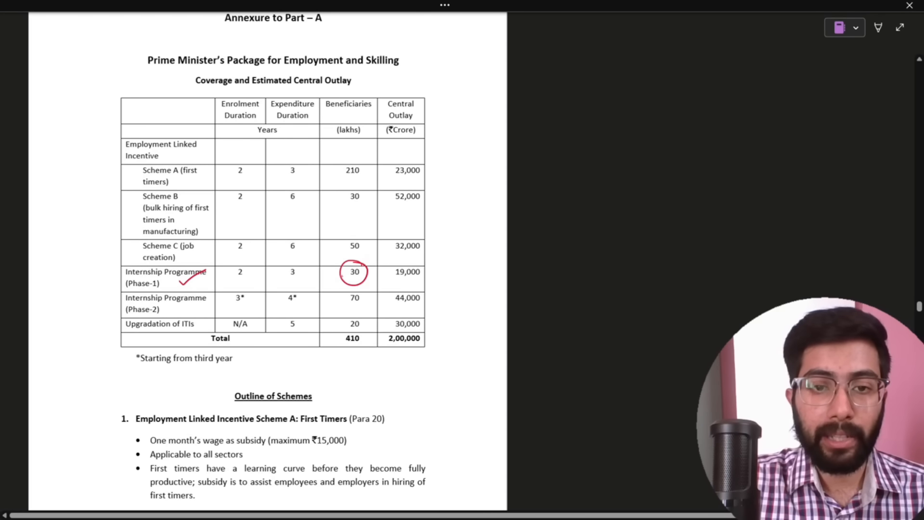
# Tick the Internship Programme Phase-2 row and underline beside it.
pyautogui.moveTo(177, 313); pyautogui.dragTo(194, 301)
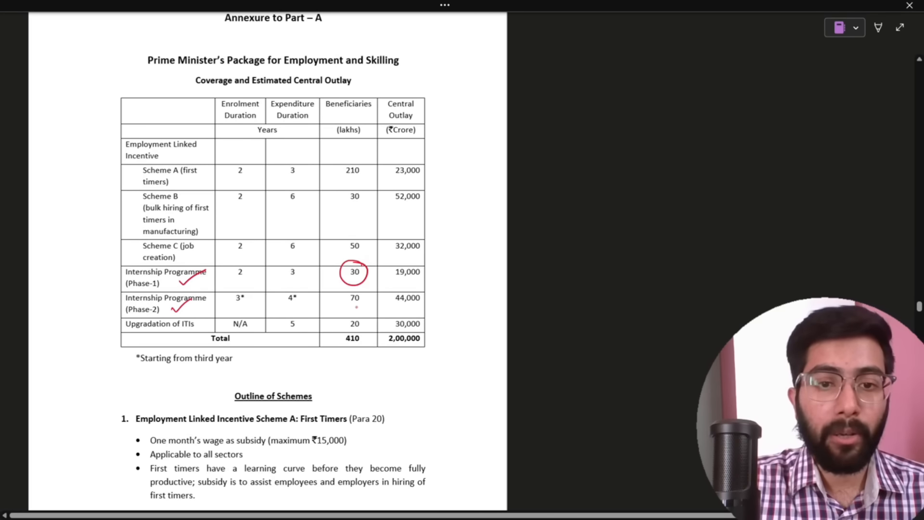
pyautogui.moveTo(342, 297); pyautogui.dragTo(365, 297)
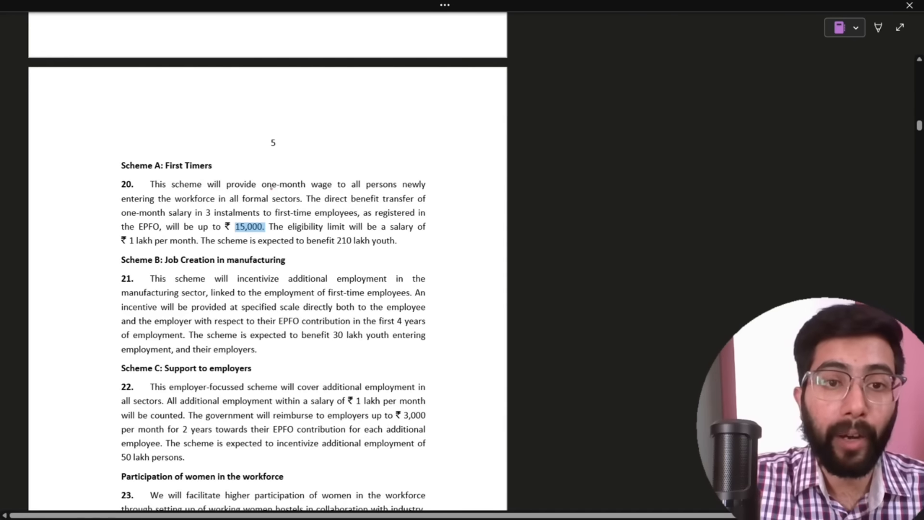
# Underline 'one-month wage', write 'salary' above, and underline 'newly entering the workforce in all formal sectors'.
pyautogui.moveTo(260, 191); pyautogui.dragTo(339, 192)
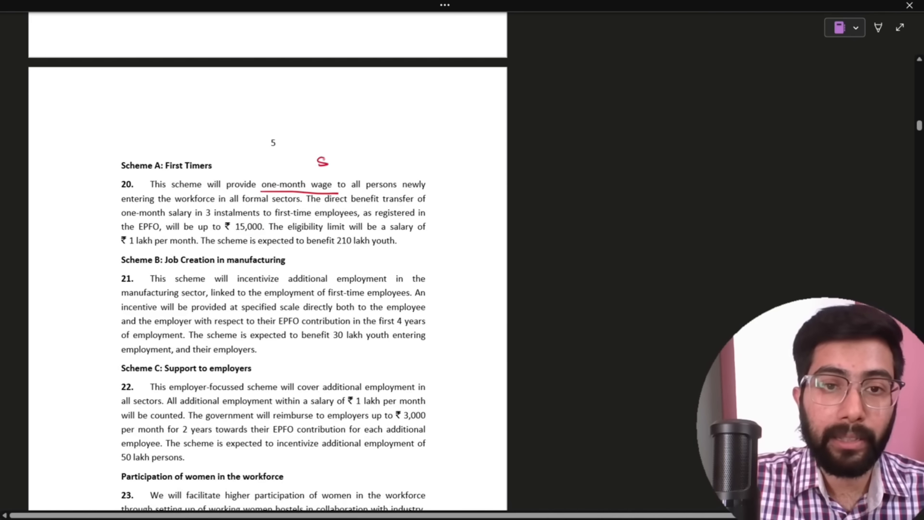
pyautogui.moveTo(315, 168); pyautogui.dragTo(389, 156)
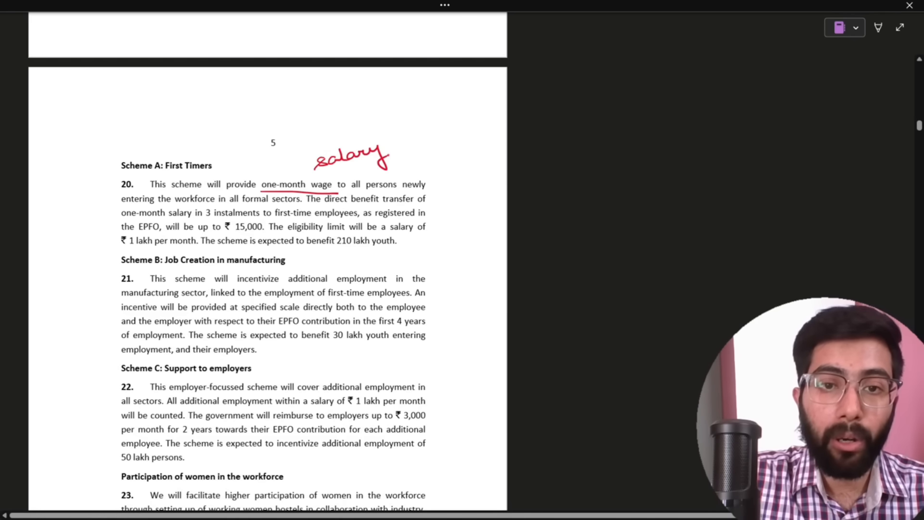
pyautogui.moveTo(351, 191); pyautogui.dragTo(436, 191)
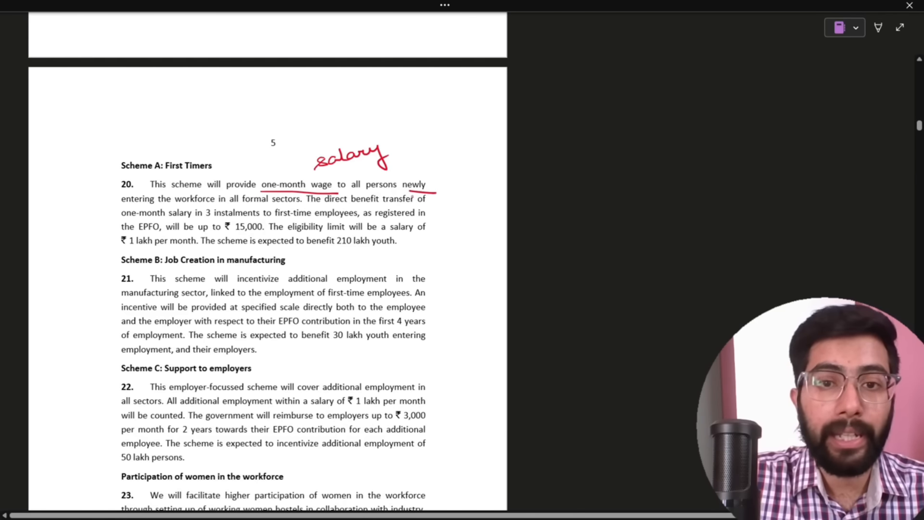
pyautogui.moveTo(121, 206); pyautogui.dragTo(253, 206)
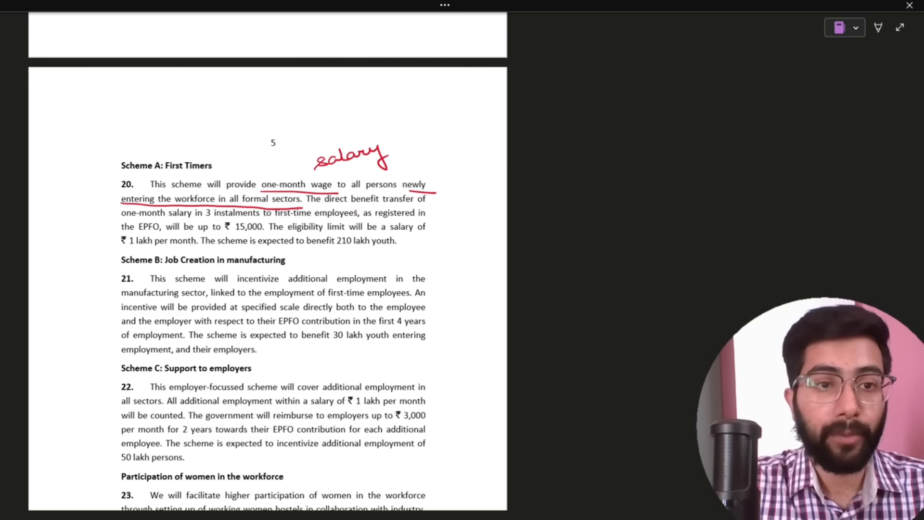
# Underline the 3-instalment and EPFO/1 lakh clauses, circle ₹15,000, and note ₹15,000 in margin.
pyautogui.moveTo(121, 219); pyautogui.dragTo(242, 219)
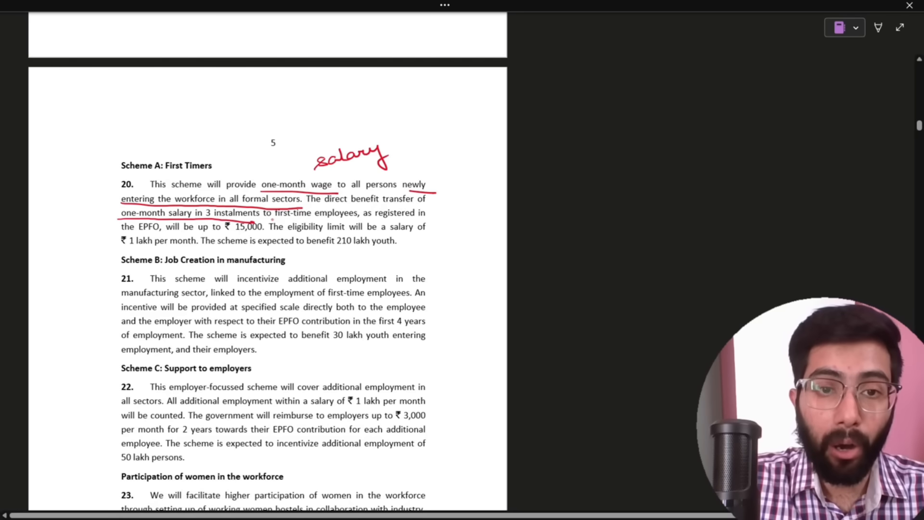
pyautogui.moveTo(267, 221); pyautogui.dragTo(359, 218)
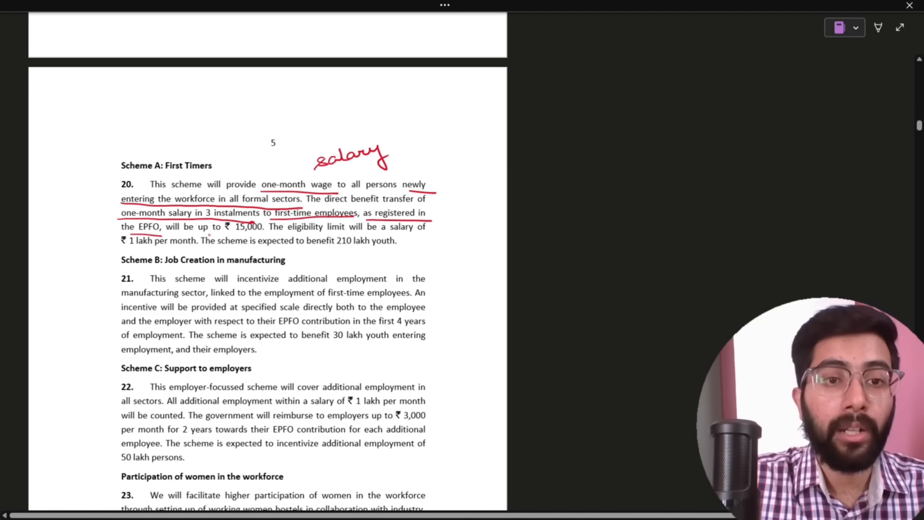
pyautogui.moveTo(230, 221); pyautogui.dragTo(266, 236)
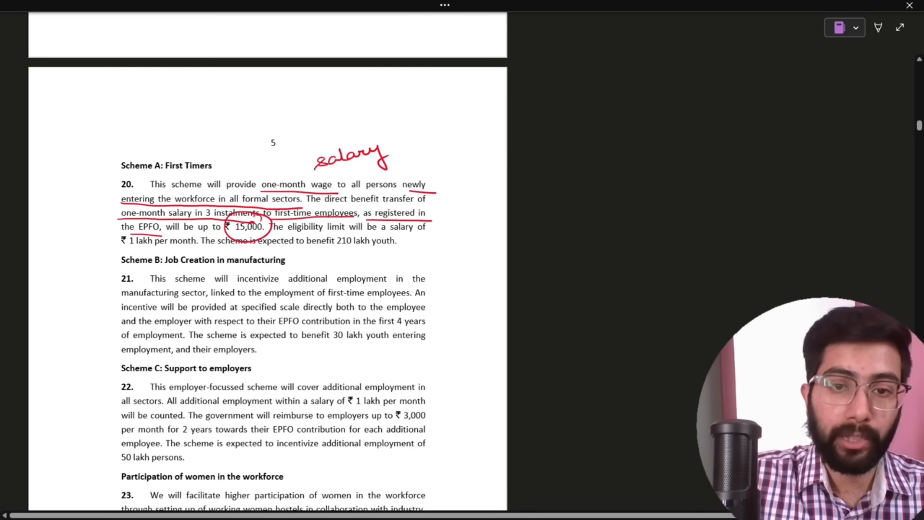
pyautogui.moveTo(533, 203); pyautogui.dragTo(575, 197)
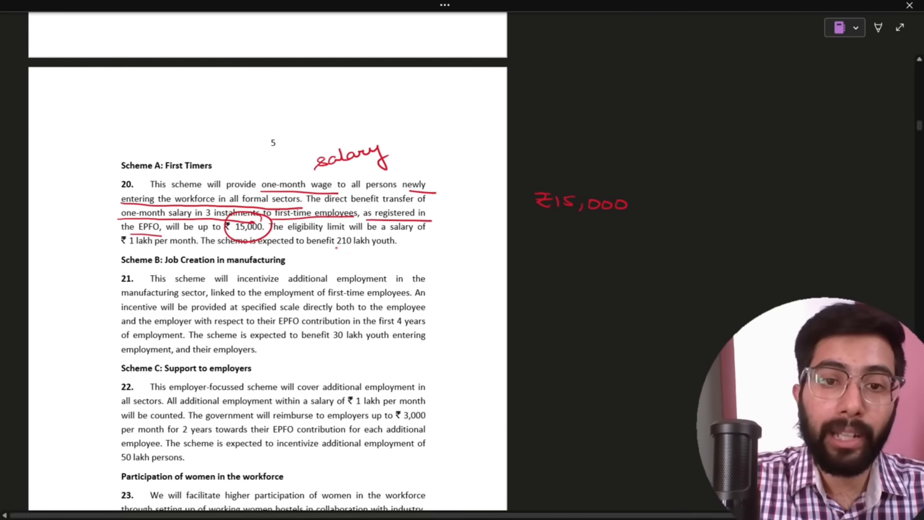
# Tick 'first-time employees', circle 'employment' in paragraph 21, and underline 'employer-focussed' in paragraph 22.
pyautogui.scroll(-3)
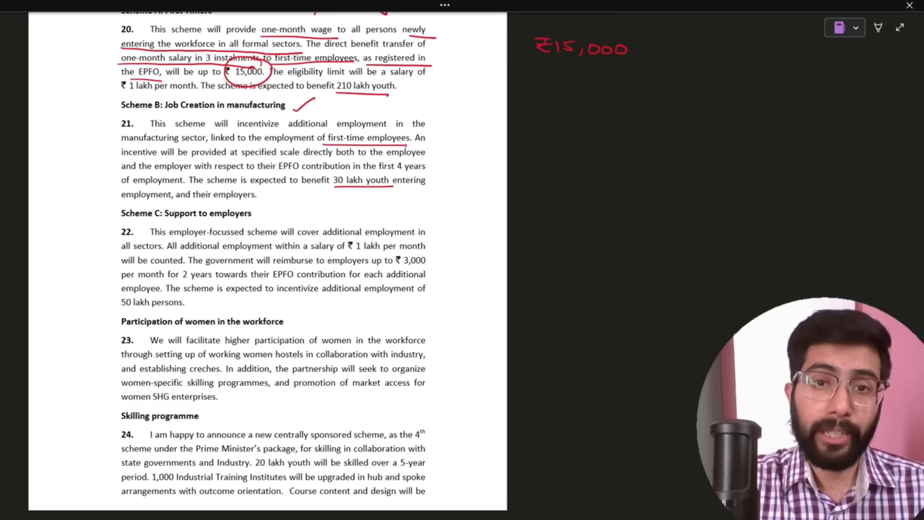
pyautogui.moveTo(409, 144); pyautogui.dragTo(451, 129)
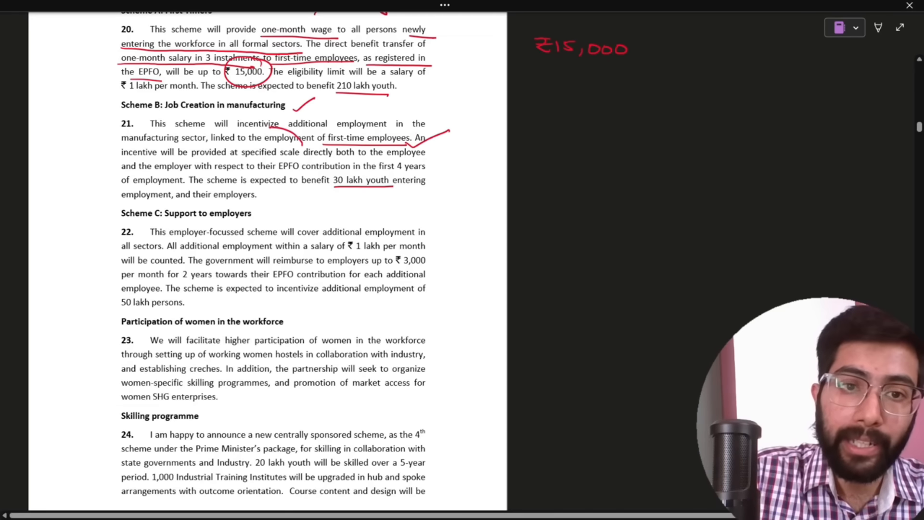
pyautogui.moveTo(247, 145); pyautogui.dragTo(301, 159)
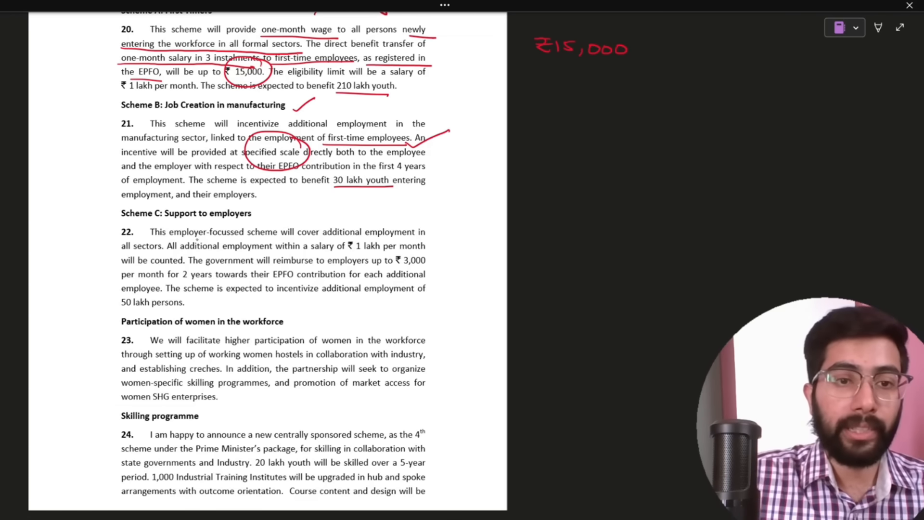
pyautogui.moveTo(177, 246); pyautogui.dragTo(251, 246)
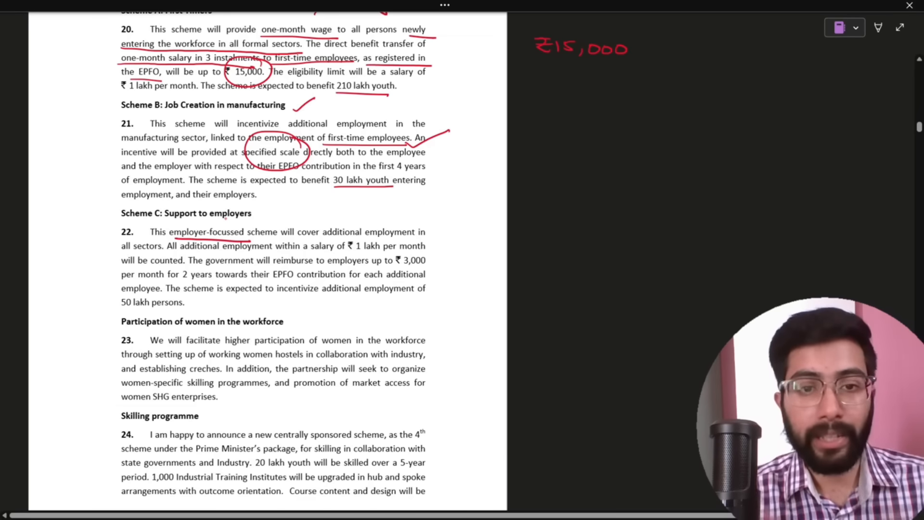
# Scroll to paragraph 24, circle '5-year' and underline the 1,000 Industrial Training Institutes sentence.
pyautogui.scroll(-3)
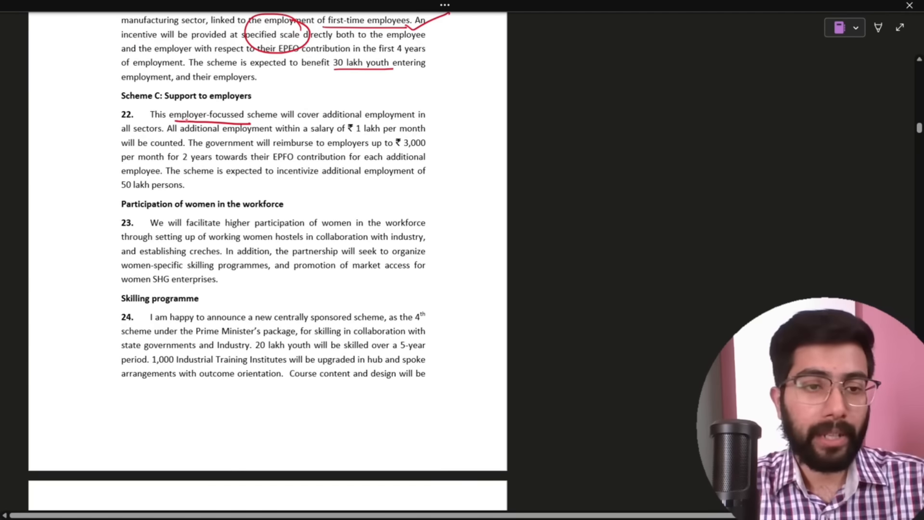
pyautogui.scroll(-3)
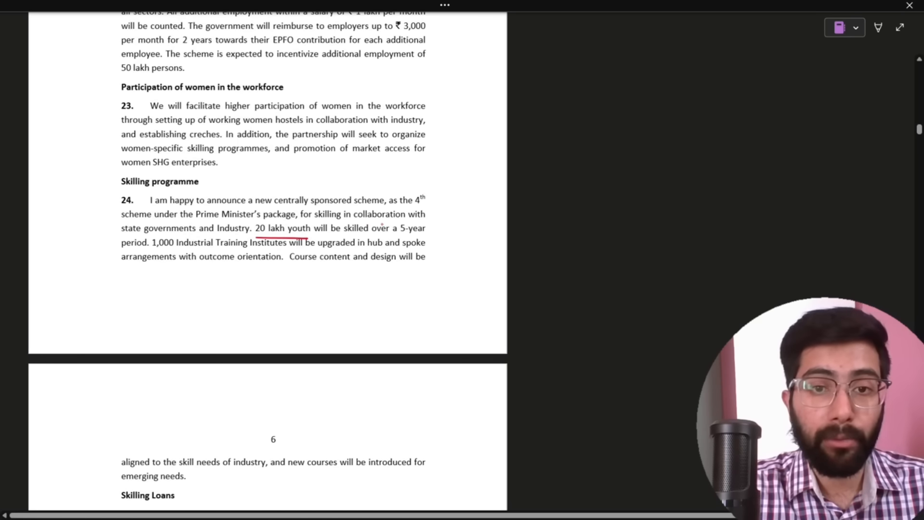
pyautogui.moveTo(389, 227); pyautogui.dragTo(427, 236)
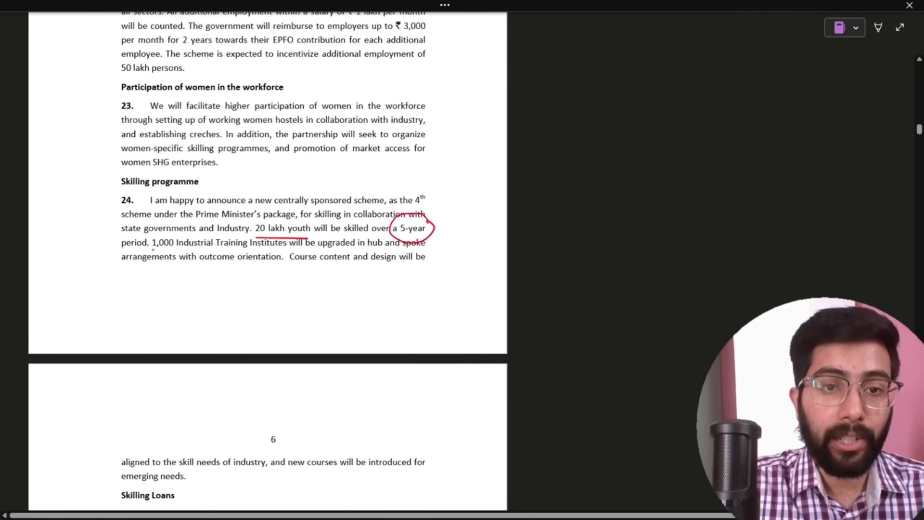
pyautogui.moveTo(153, 249); pyautogui.dragTo(280, 249)
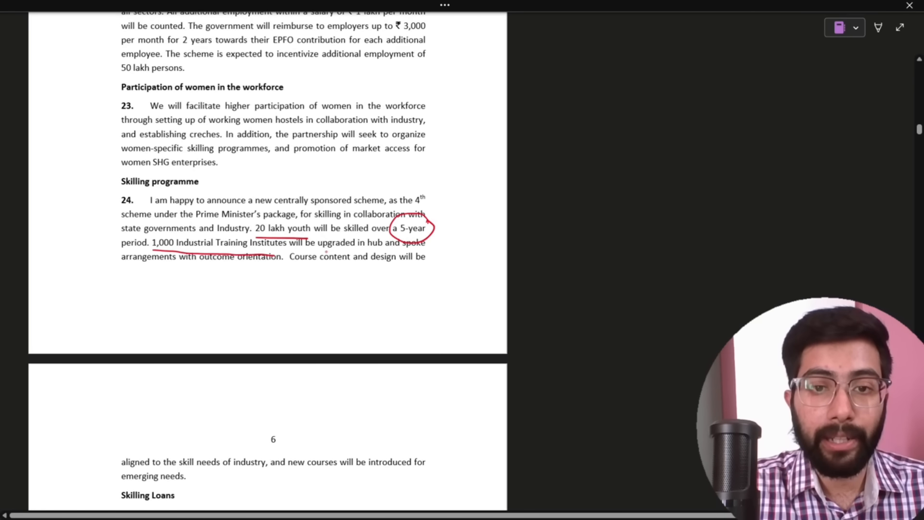